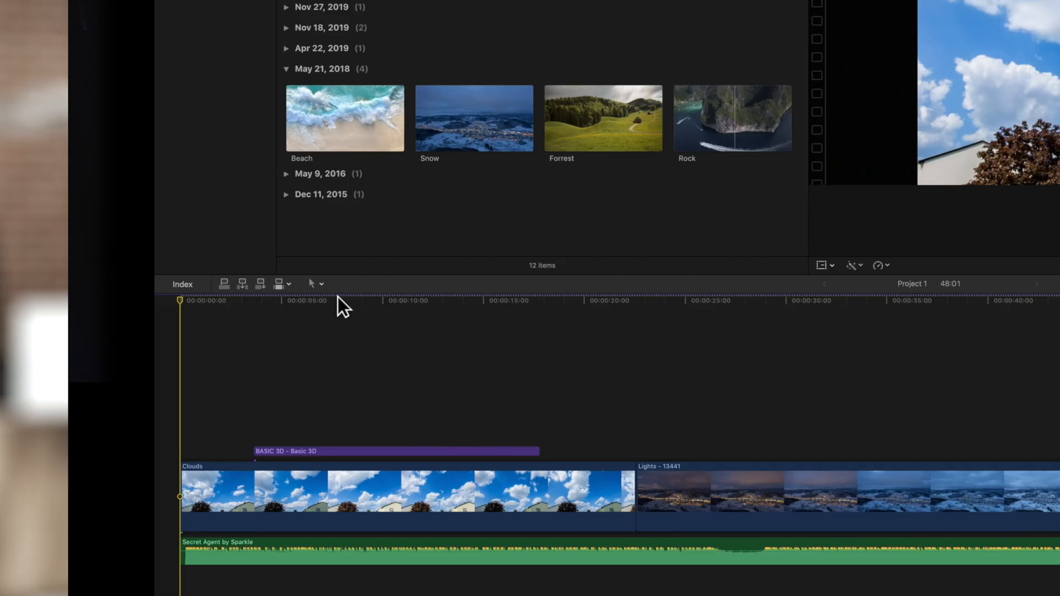
Step: With Forrest as the source, put the playhead near 6 seconds and mark a range spanning the Clouds–Lights cut
{"action": "left_click", "coordinate": [311, 283]}
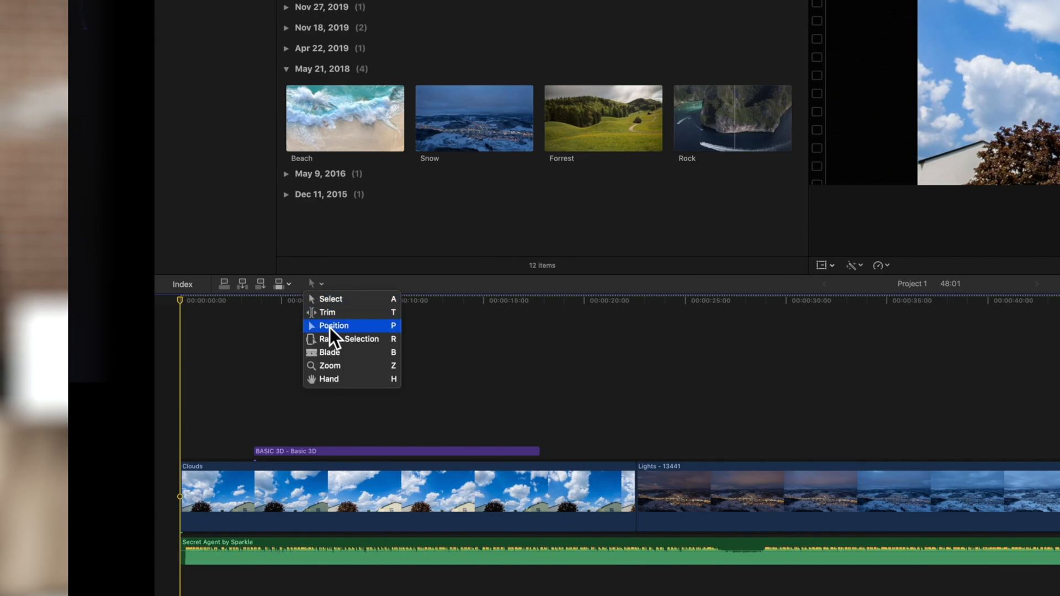
{"action": "mouse_move", "coordinate": [338, 338]}
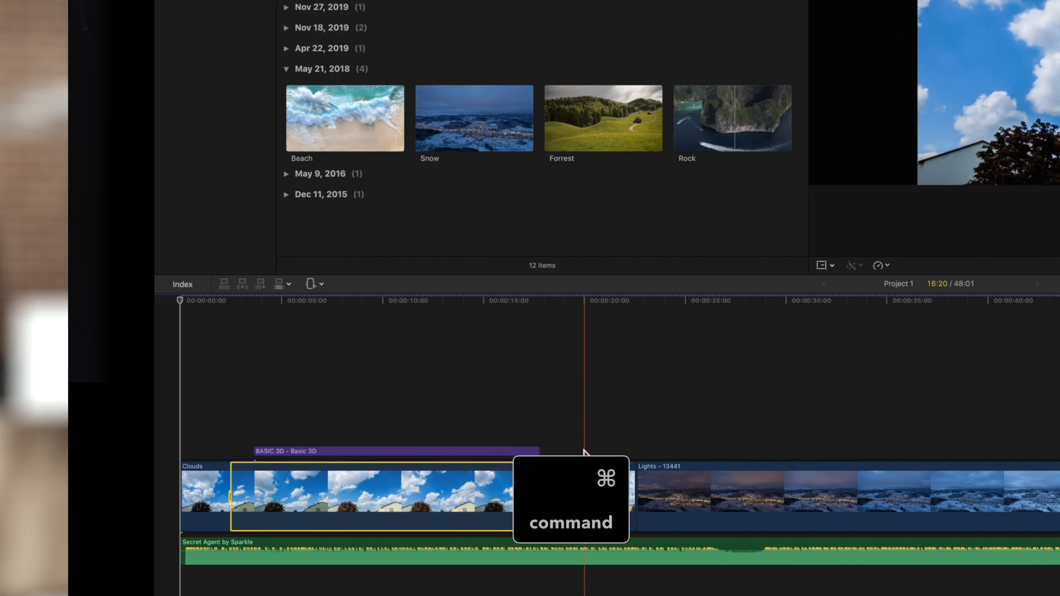
{"action": "left_click", "coordinate": [603, 118]}
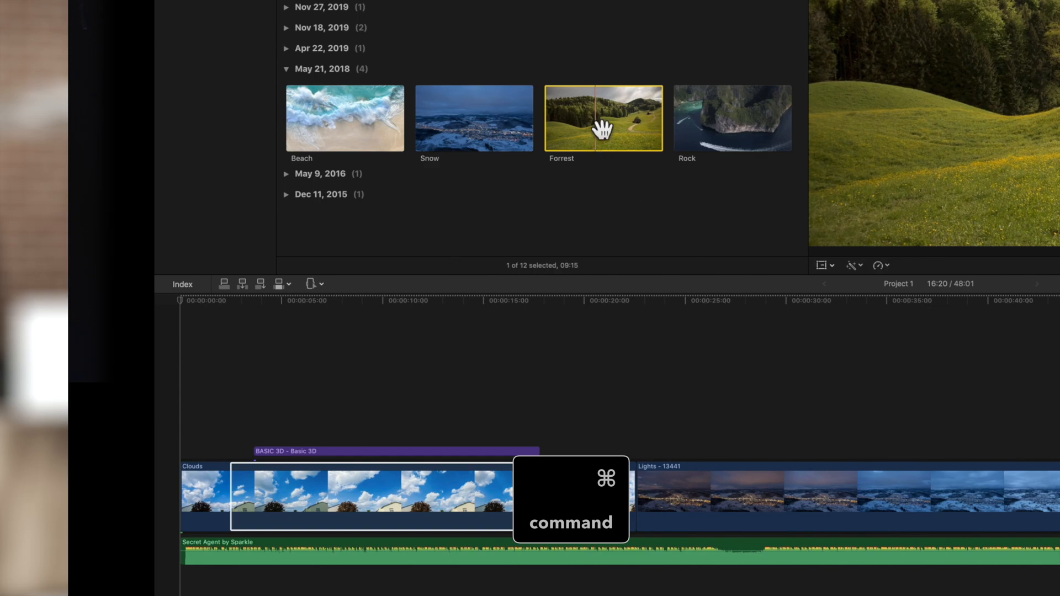
{"action": "left_click", "coordinate": [732, 118]}
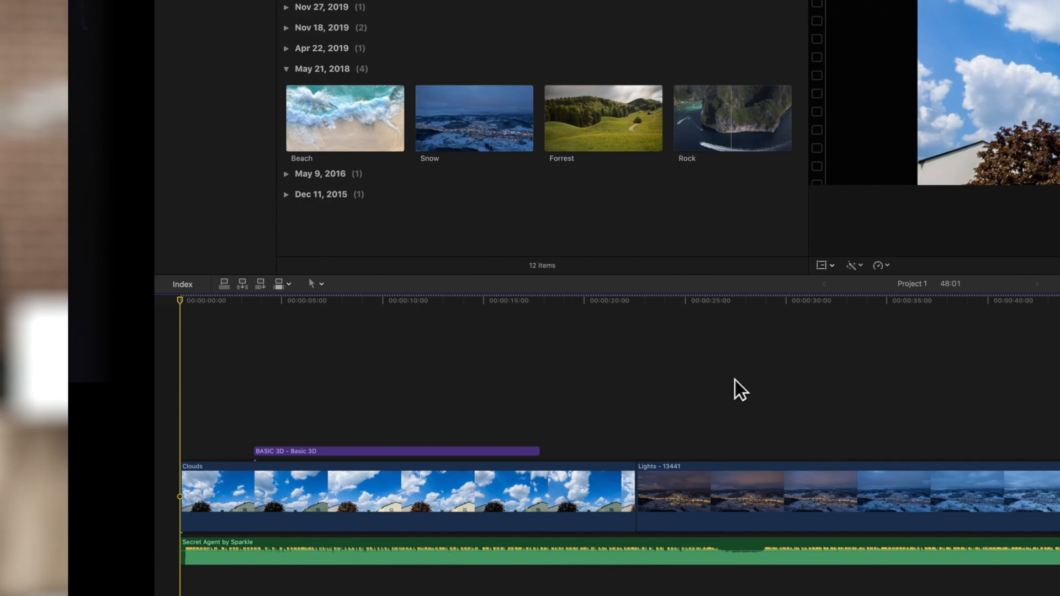
{"action": "mouse_move", "coordinate": [222, 324]}
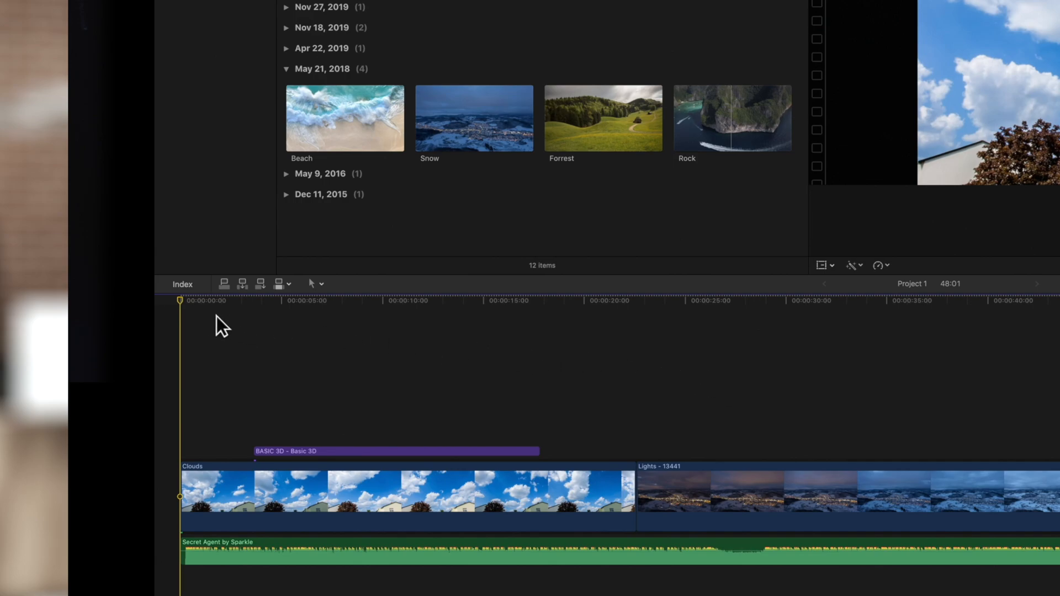
{"action": "left_click", "coordinate": [336, 300]}
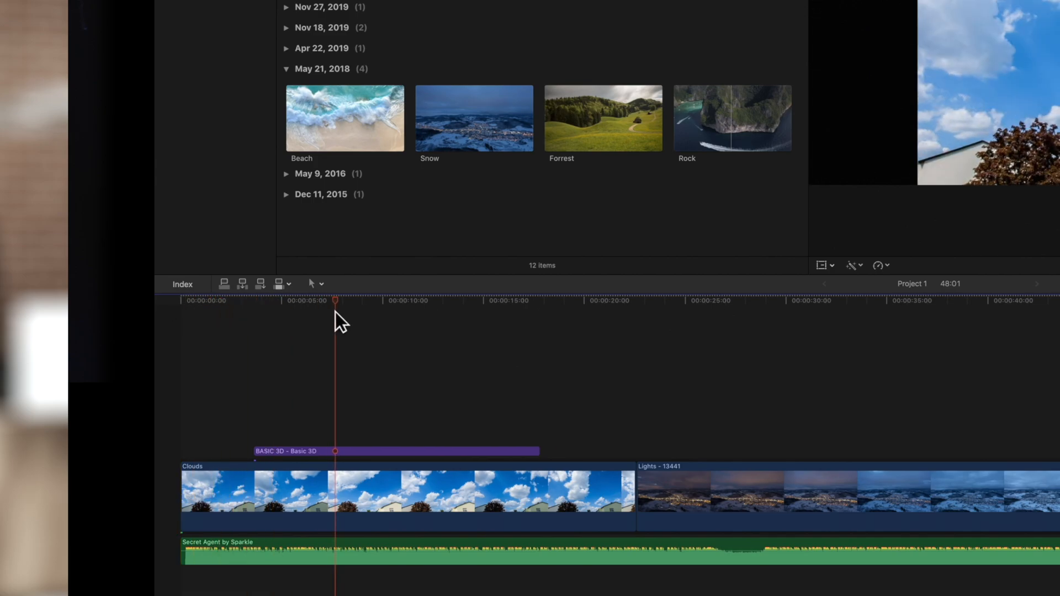
{"action": "left_click", "coordinate": [602, 118]}
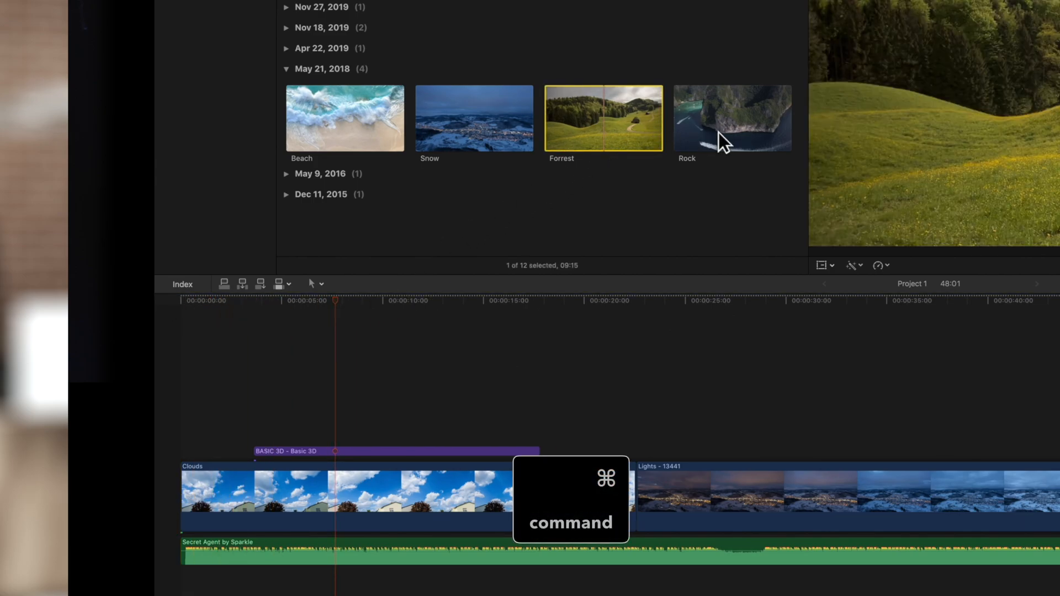
{"action": "left_click", "coordinate": [732, 118]}
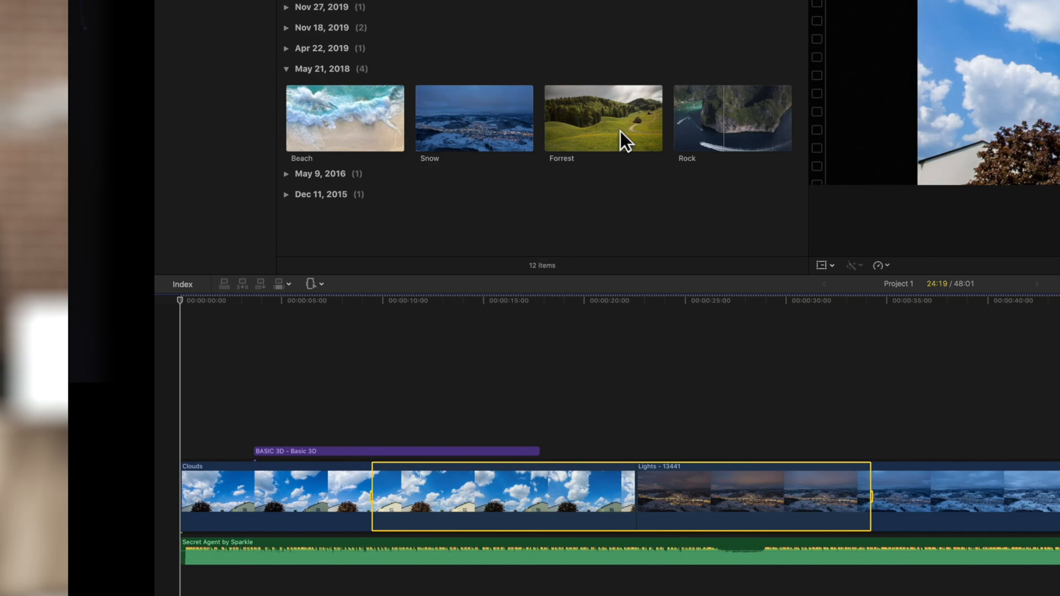
Step: Overwrite the marked range with the Forrest clip, accepting the shortened edit in the warning
{"action": "left_click", "coordinate": [602, 118]}
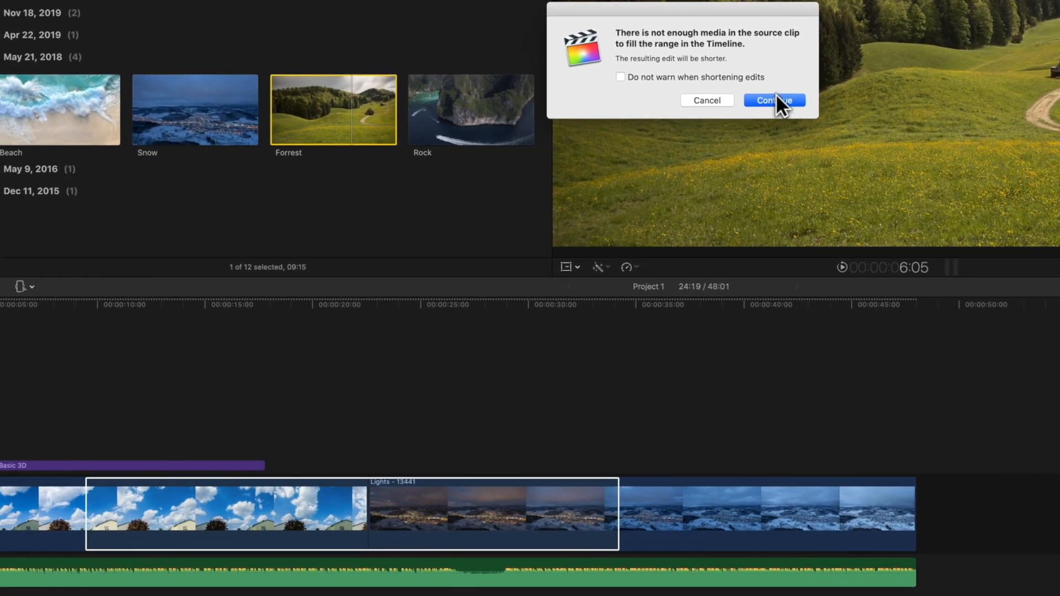
{"action": "left_click", "coordinate": [774, 100]}
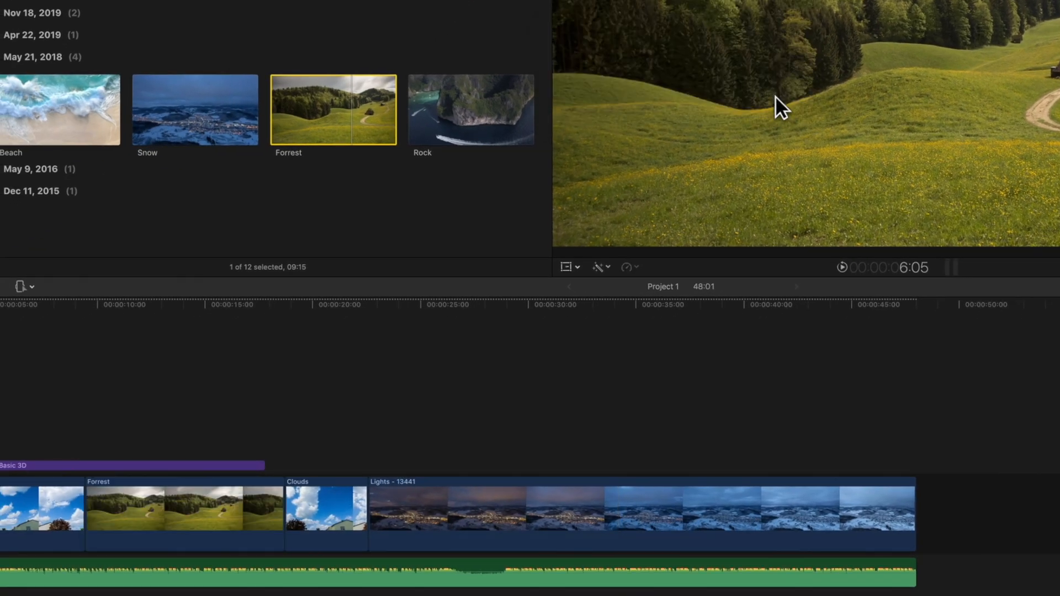
{"action": "left_click", "coordinate": [183, 510]}
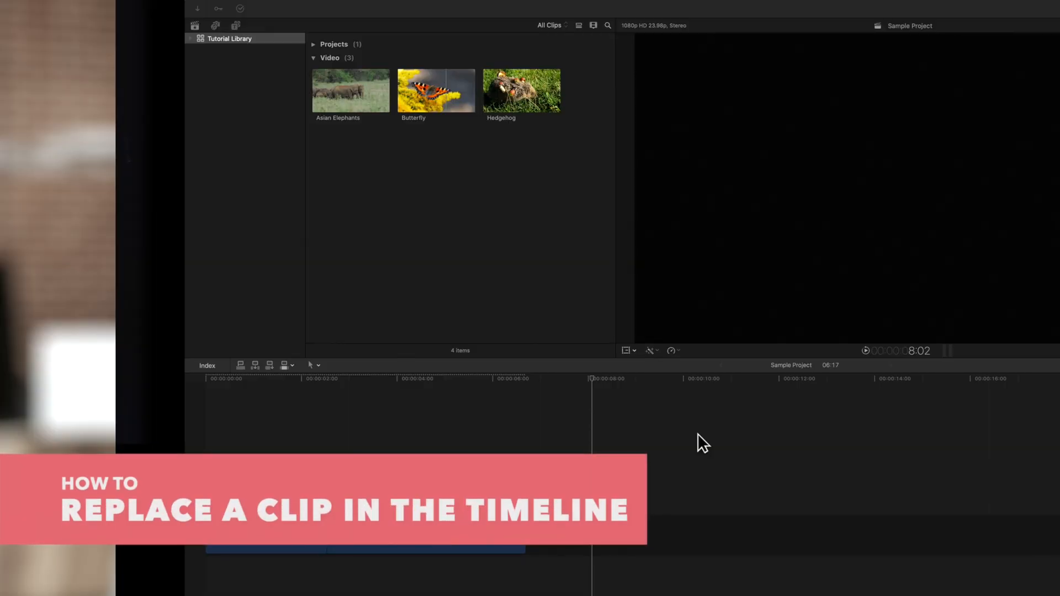
{"action": "mouse_move", "coordinate": [683, 424]}
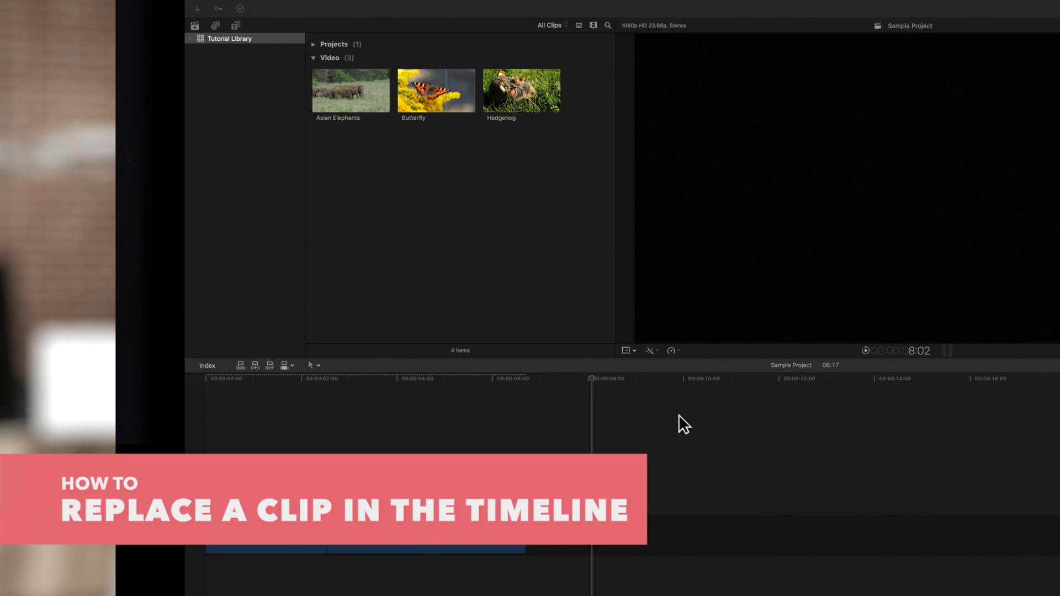
Step: Drag the Hedgehog clip from the Tutorial Library onto the Asian Elephants timeline clip
{"action": "left_click", "coordinate": [521, 90]}
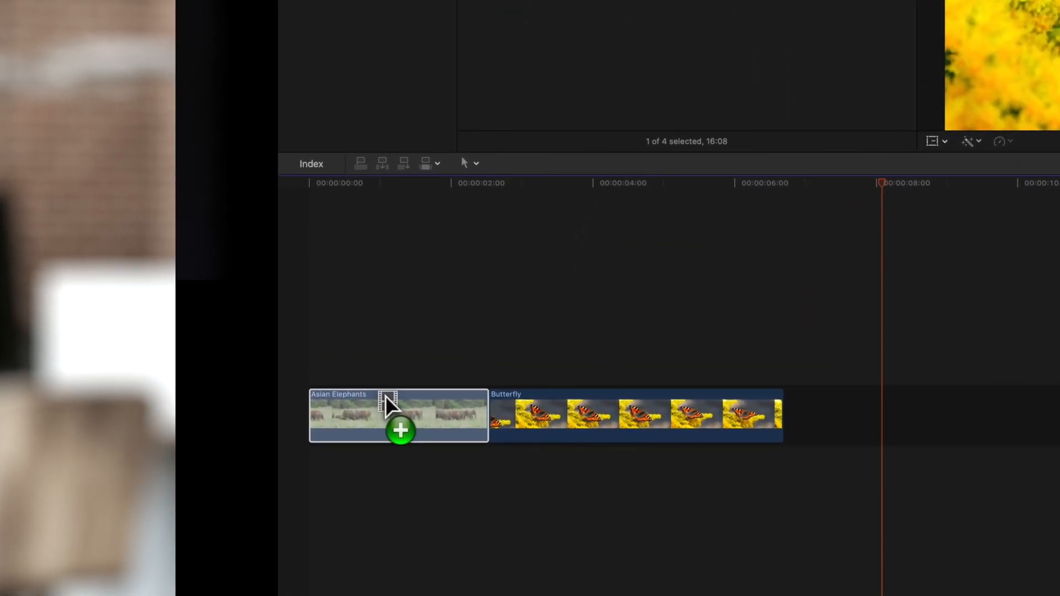
{"action": "left_click", "coordinate": [398, 416]}
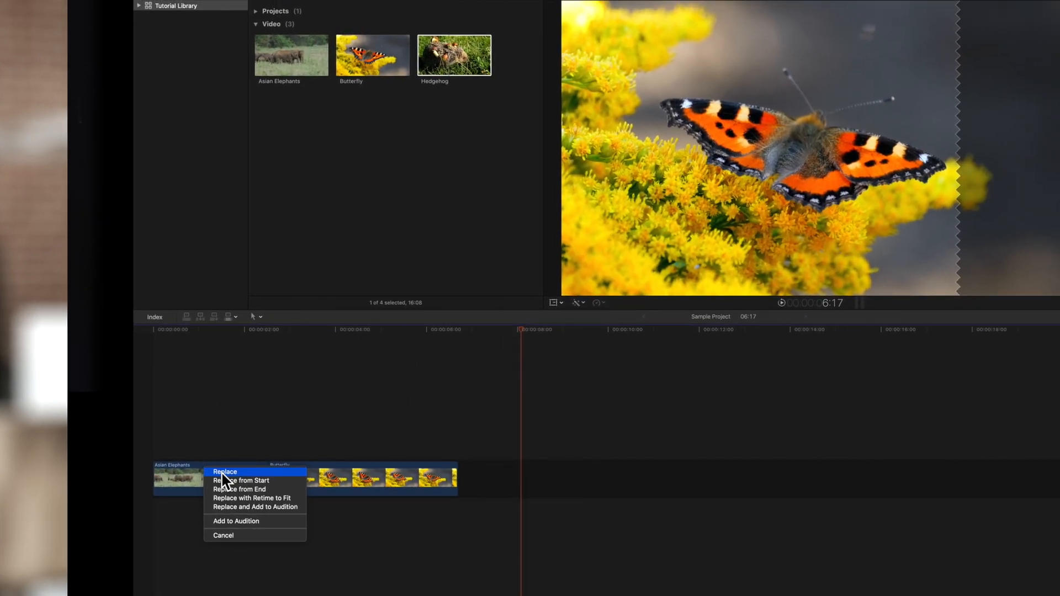
{"action": "left_click", "coordinate": [225, 472]}
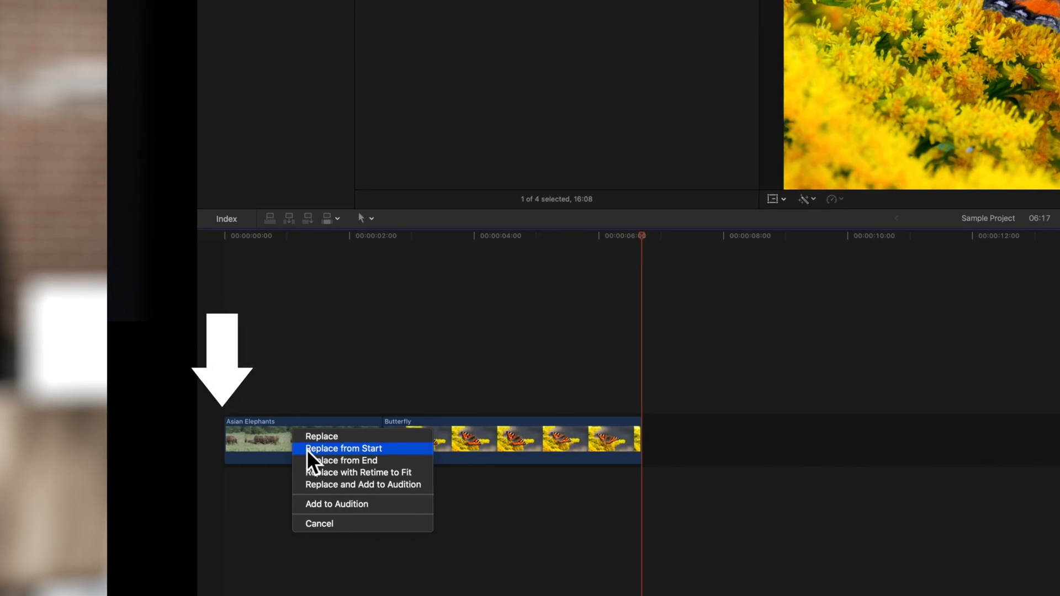
{"action": "mouse_move", "coordinate": [313, 467]}
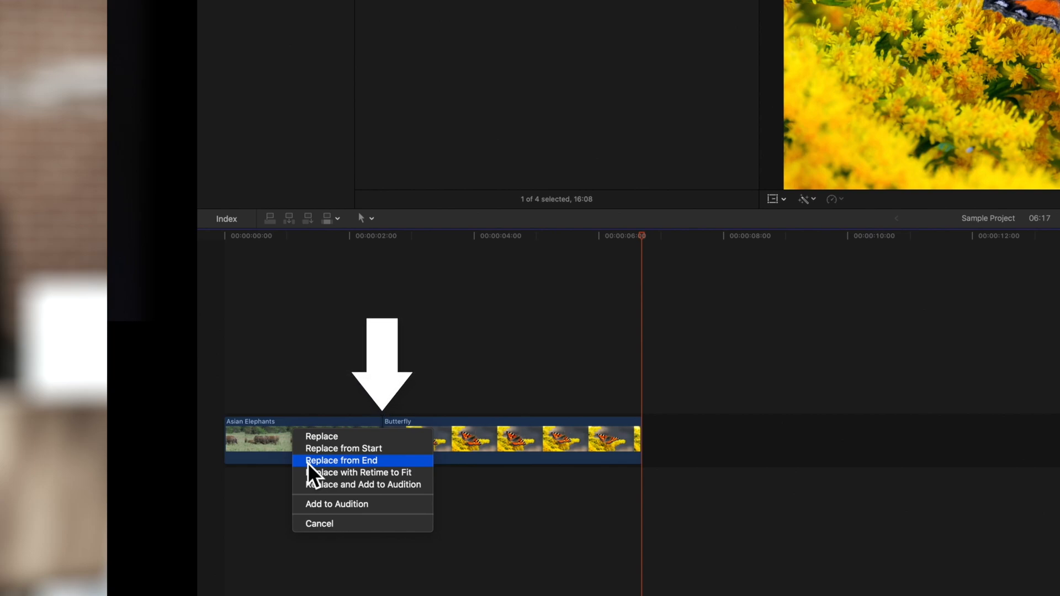
{"action": "mouse_move", "coordinate": [322, 448]}
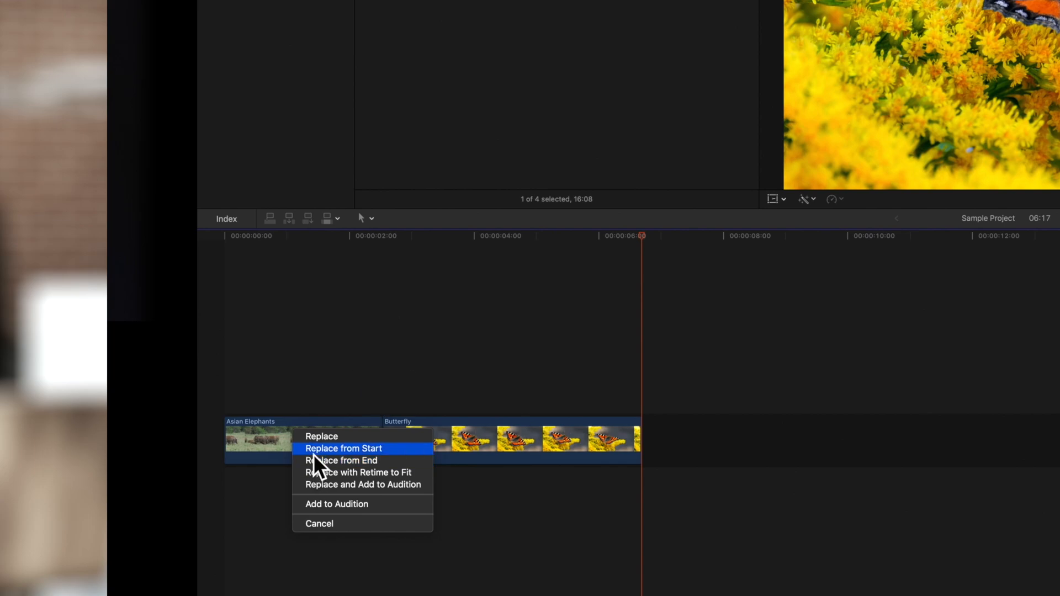
{"action": "left_click", "coordinate": [344, 448]}
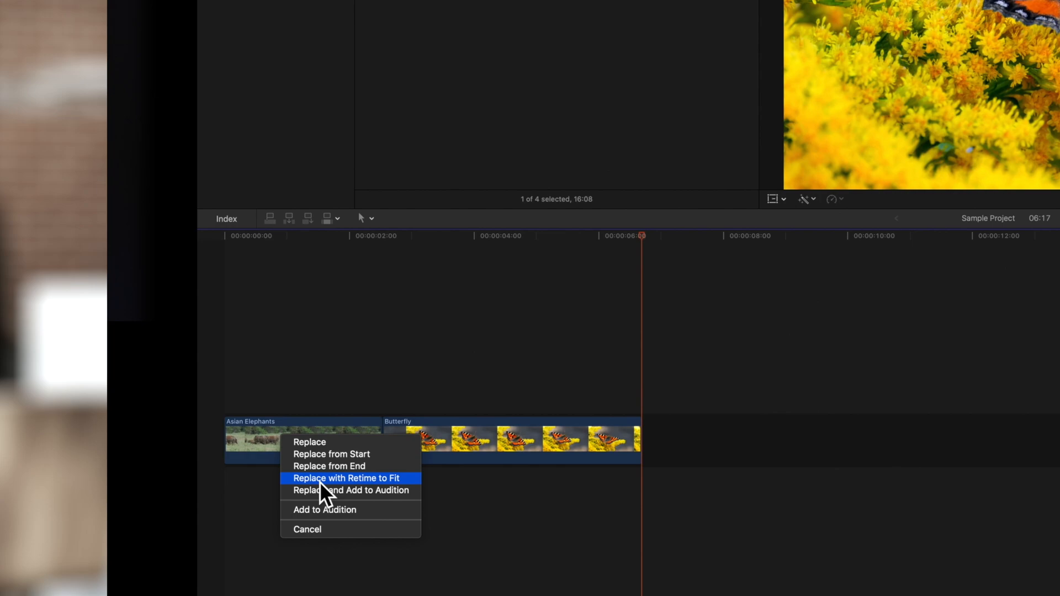
{"action": "left_click", "coordinate": [346, 478]}
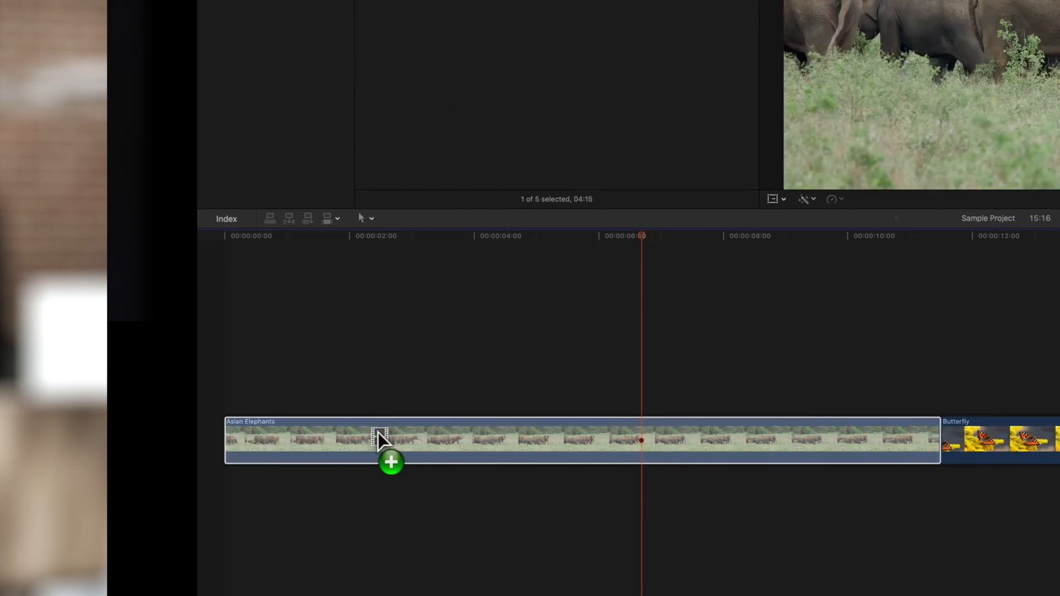
{"action": "left_click", "coordinate": [391, 463]}
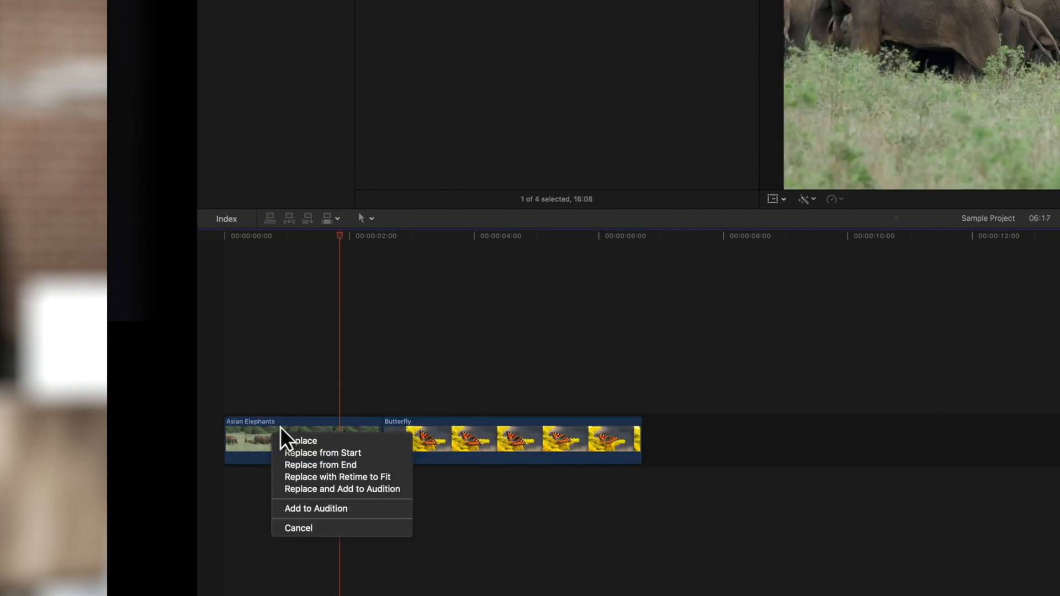
{"action": "mouse_move", "coordinate": [315, 508]}
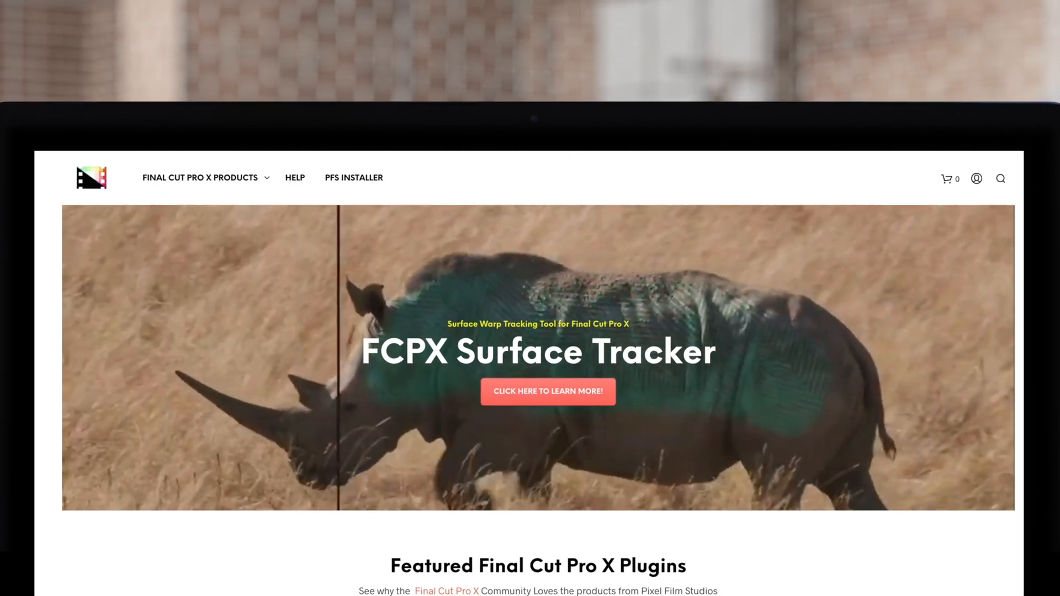
Step: Scroll down the Pixel Film Studios homepage to the Featured Final Cut Pro X Plugins grid
{"action": "scroll", "scroll_direction": "down", "scroll_amount": 3}
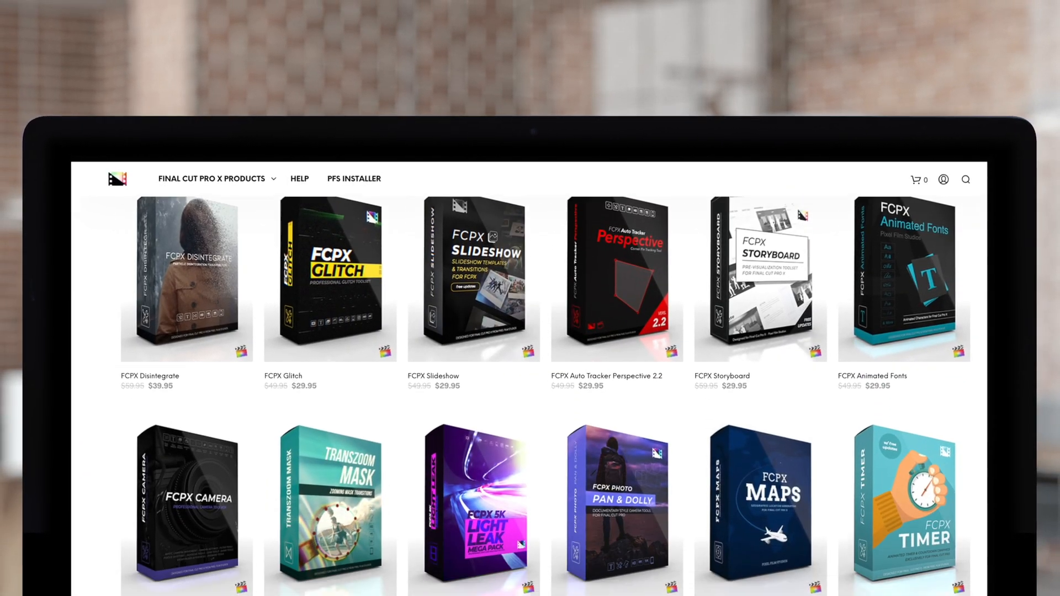
{"action": "scroll", "scroll_direction": "down", "scroll_amount": 3}
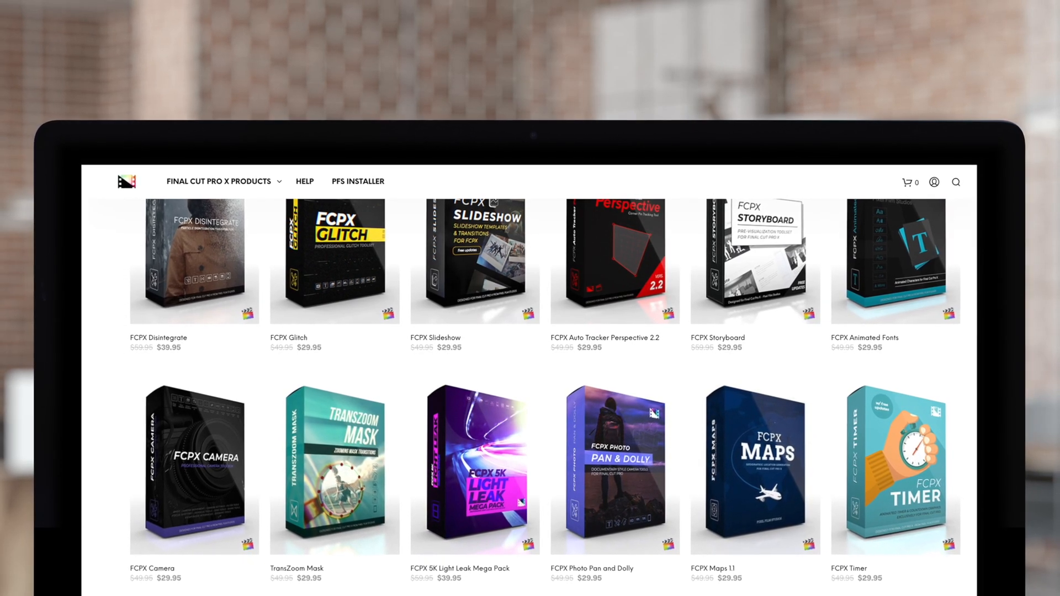